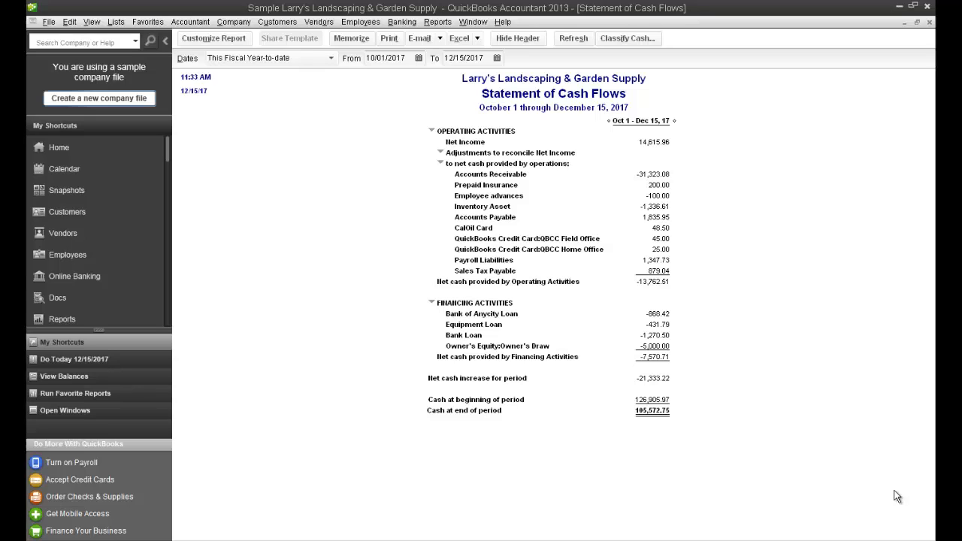
pyautogui.moveTo(718, 328)
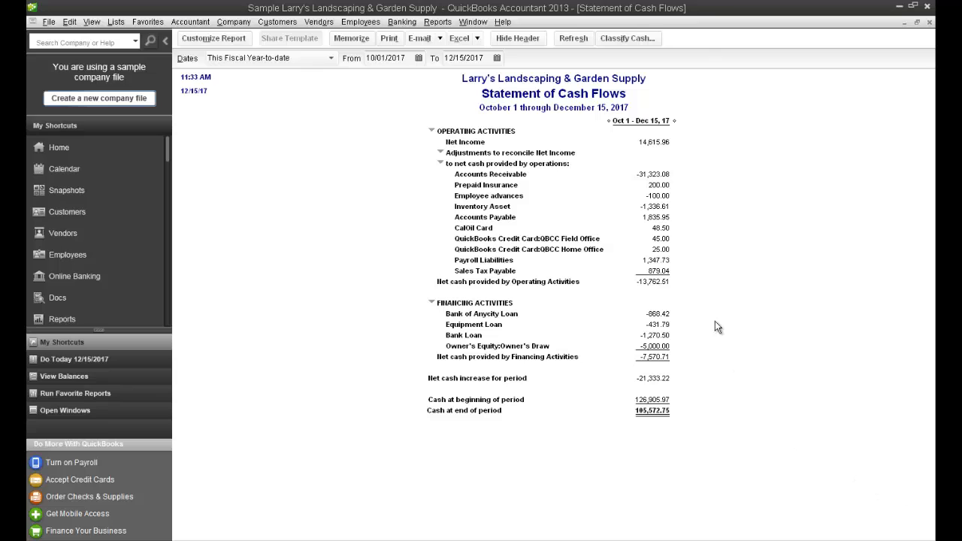
pyautogui.moveTo(693, 262)
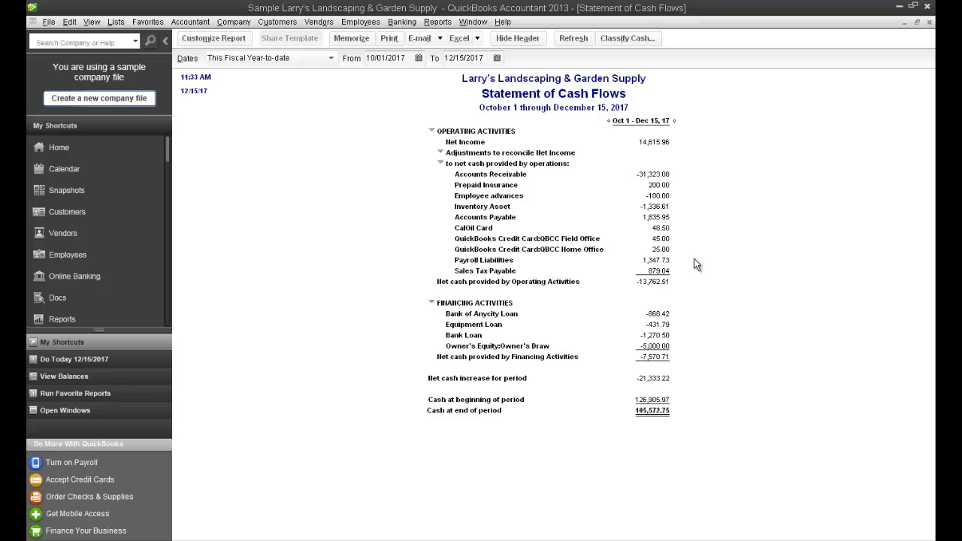
pyautogui.moveTo(696, 286)
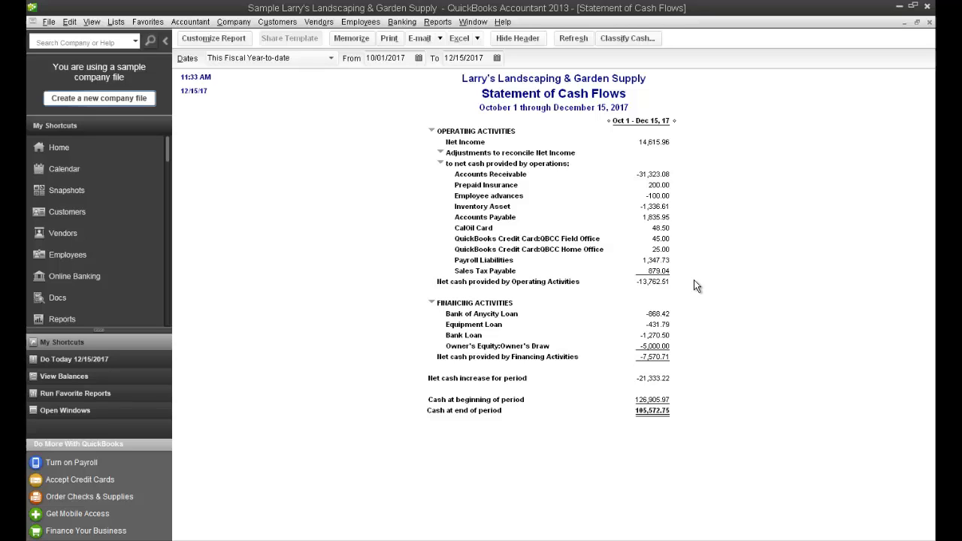
pyautogui.moveTo(696, 292)
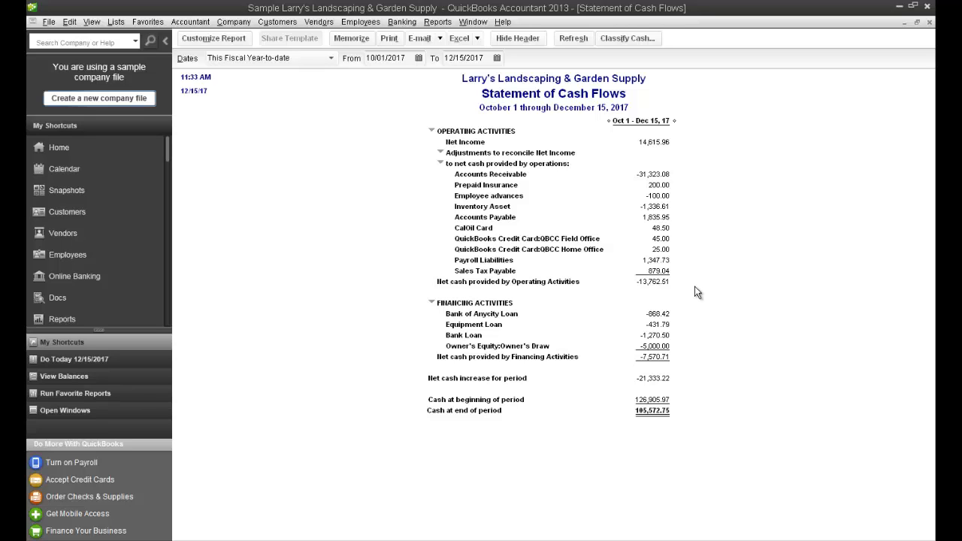
pyautogui.moveTo(699, 286)
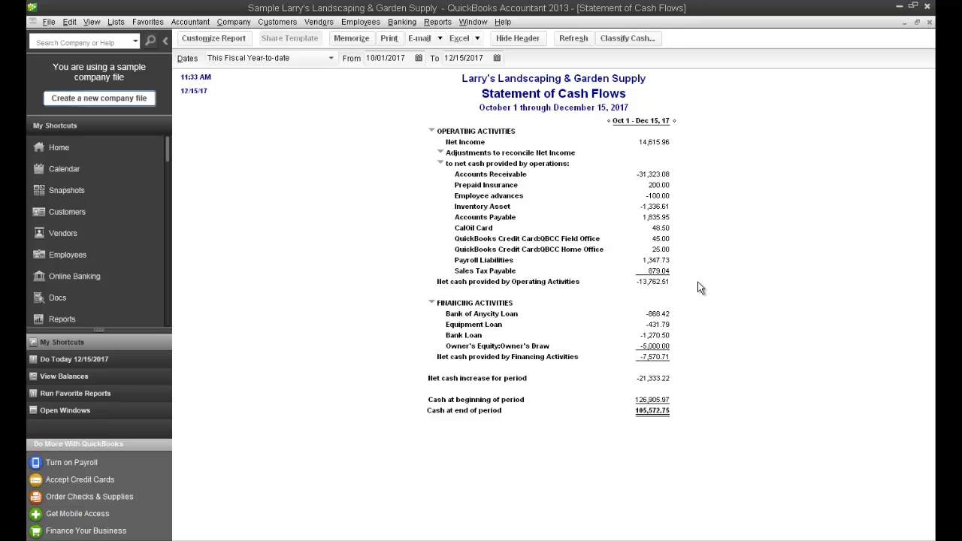
pyautogui.moveTo(463, 168)
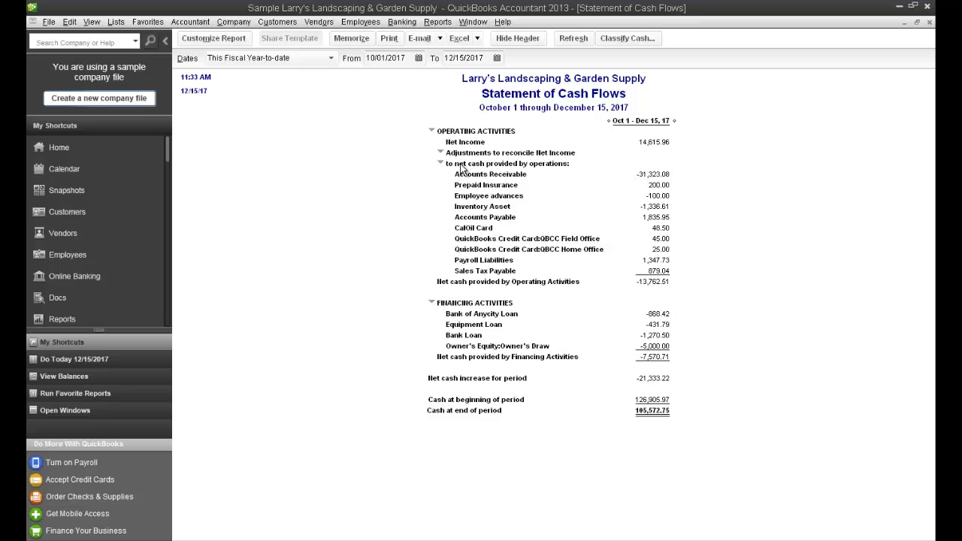
pyautogui.moveTo(381, 73)
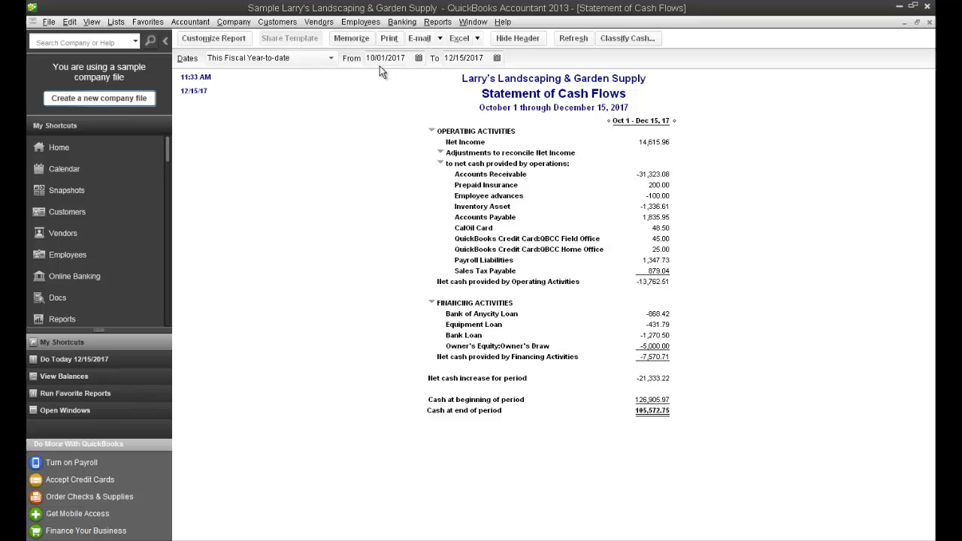
pyautogui.moveTo(444, 90)
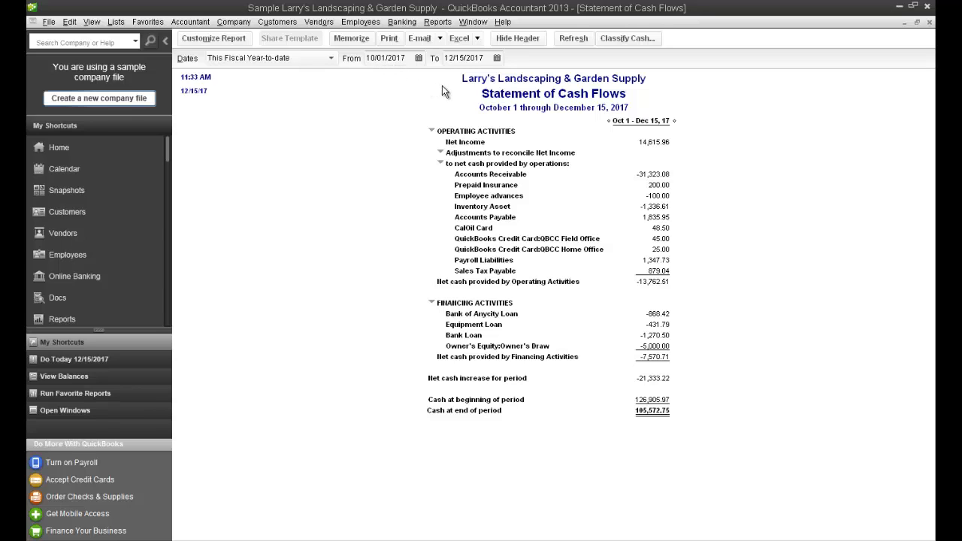
pyautogui.moveTo(564, 186)
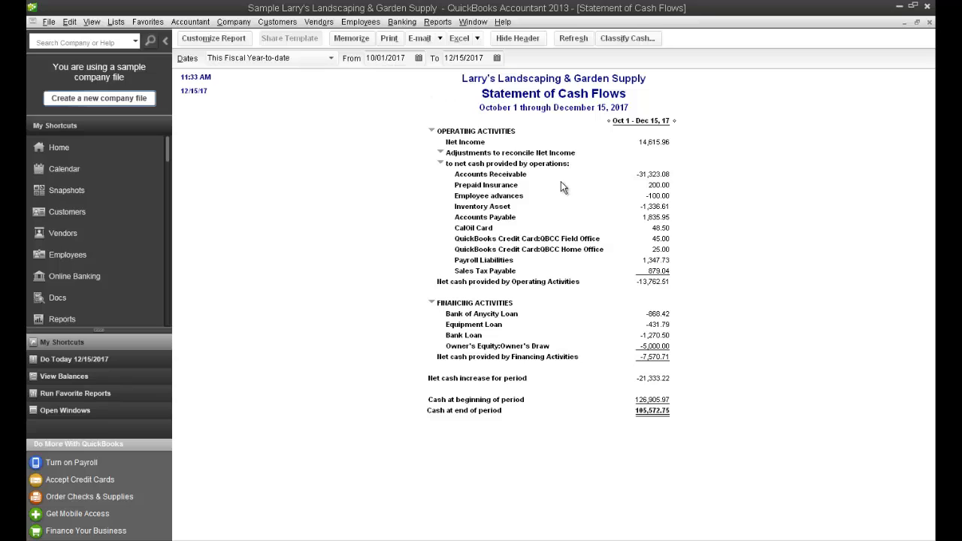
pyautogui.moveTo(574, 196)
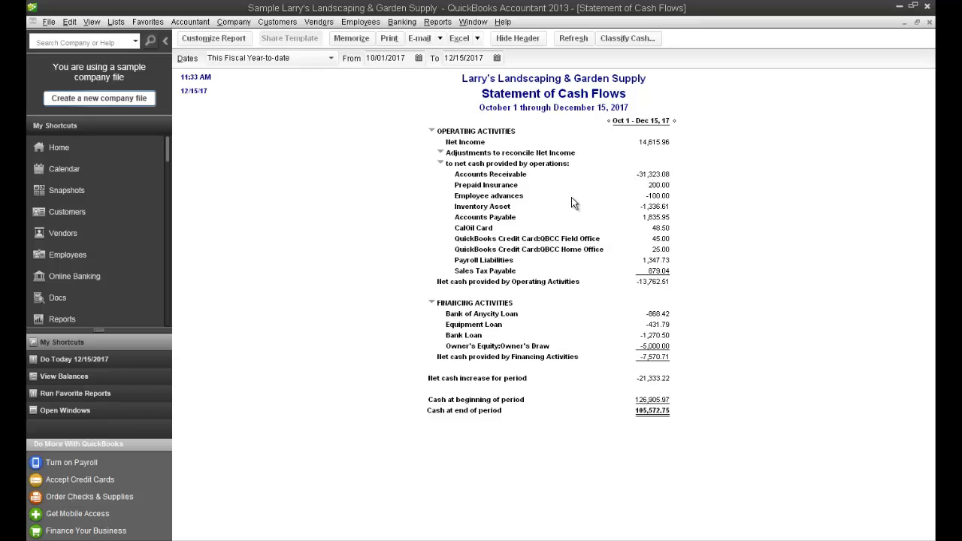
pyautogui.moveTo(569, 209)
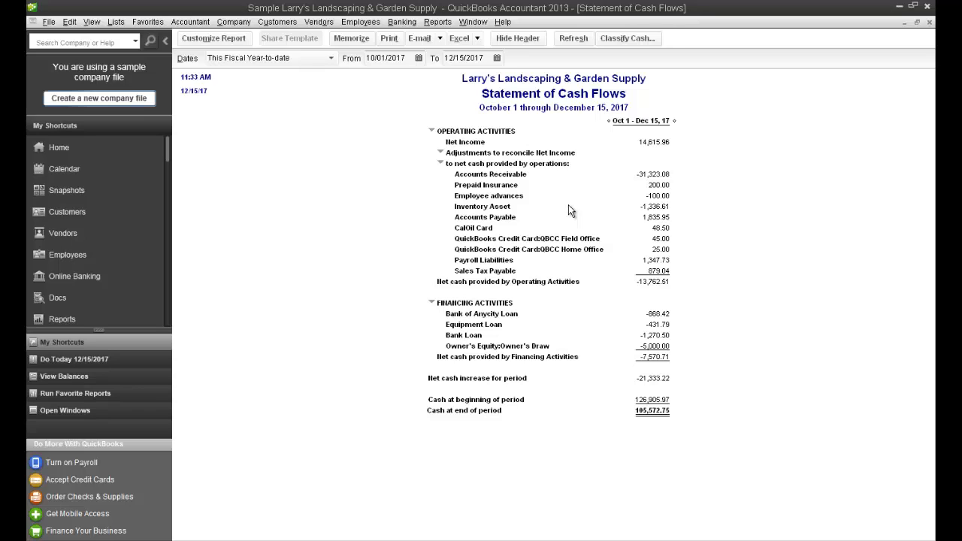
pyautogui.moveTo(458, 136)
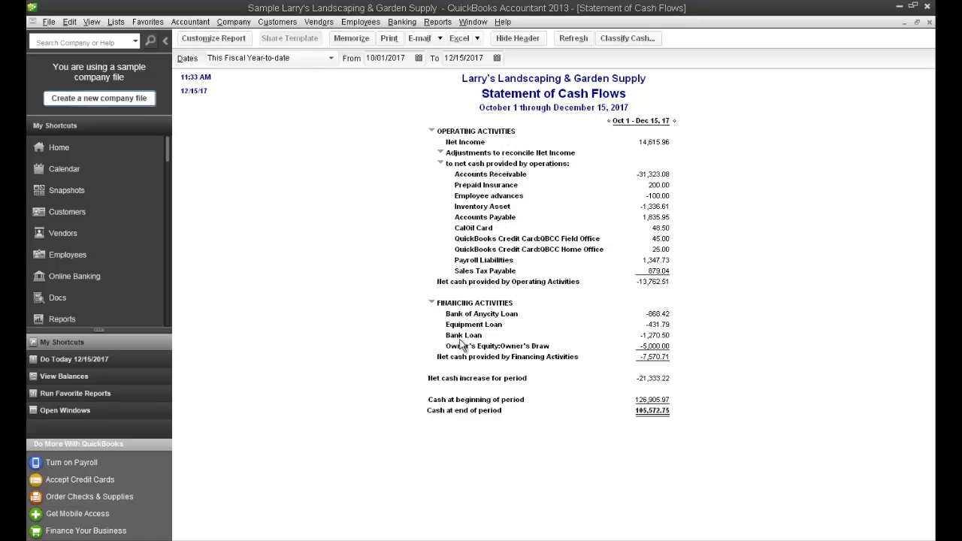
pyautogui.moveTo(461, 316)
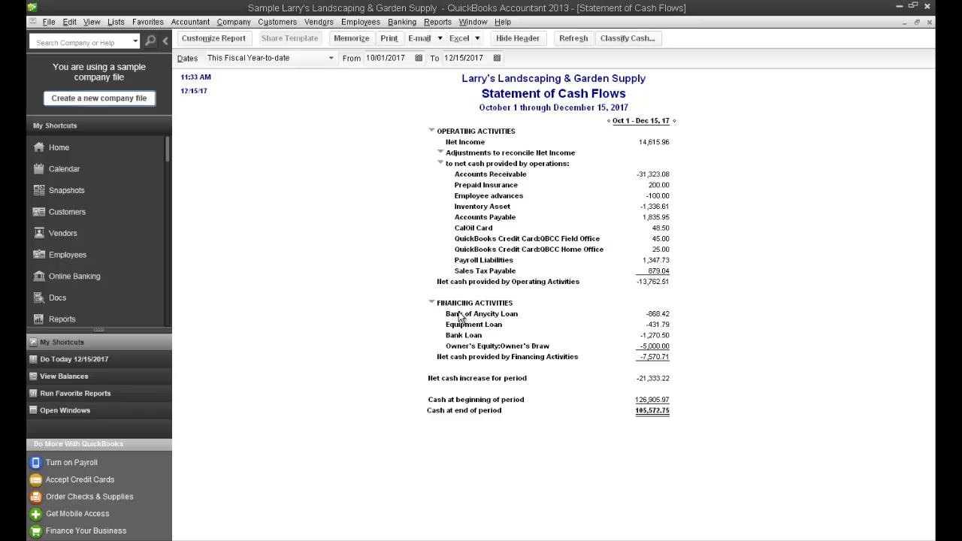
pyautogui.moveTo(478, 294)
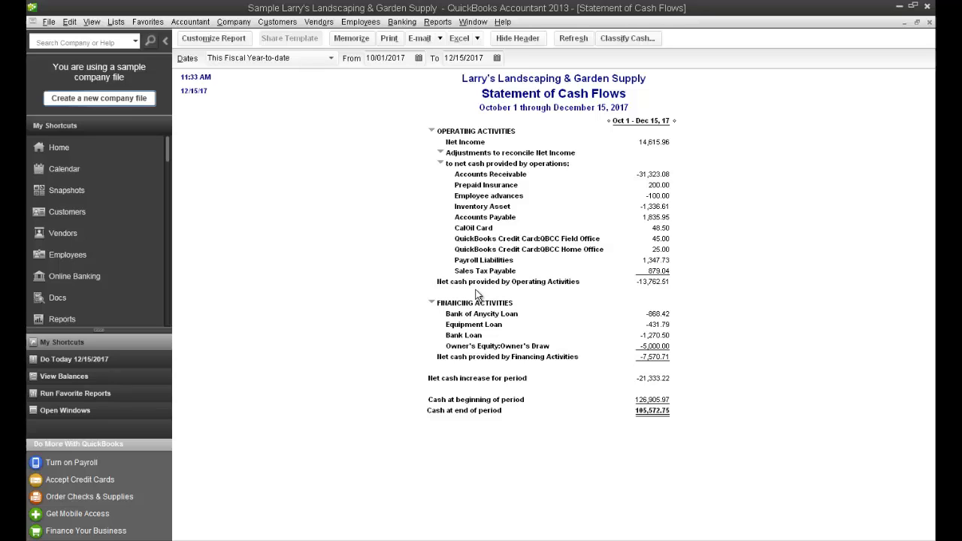
pyautogui.moveTo(517, 172)
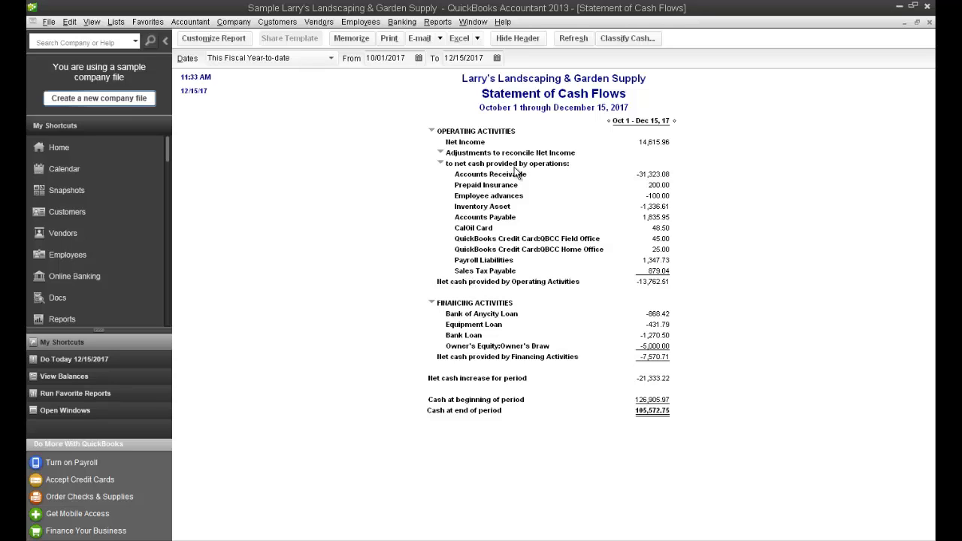
pyautogui.moveTo(675, 159)
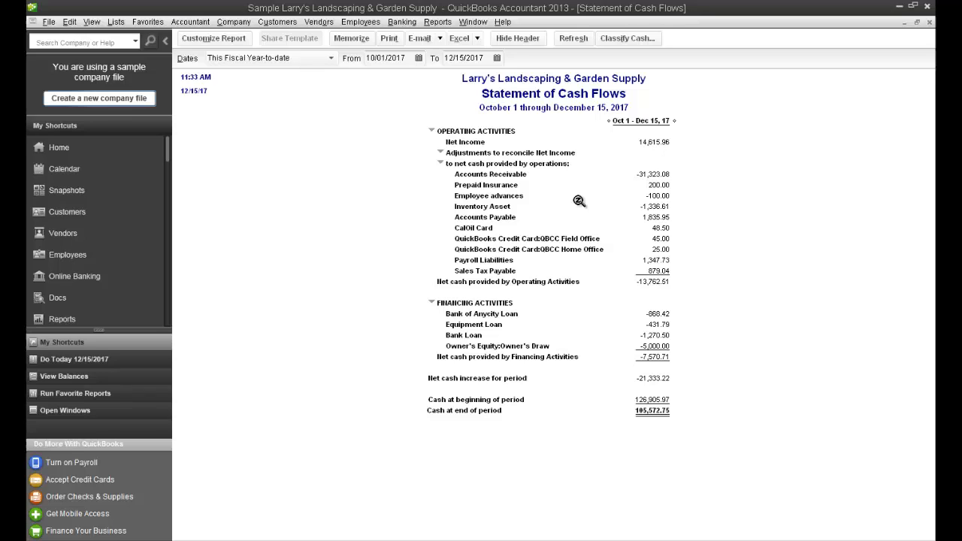
pyautogui.moveTo(654, 144)
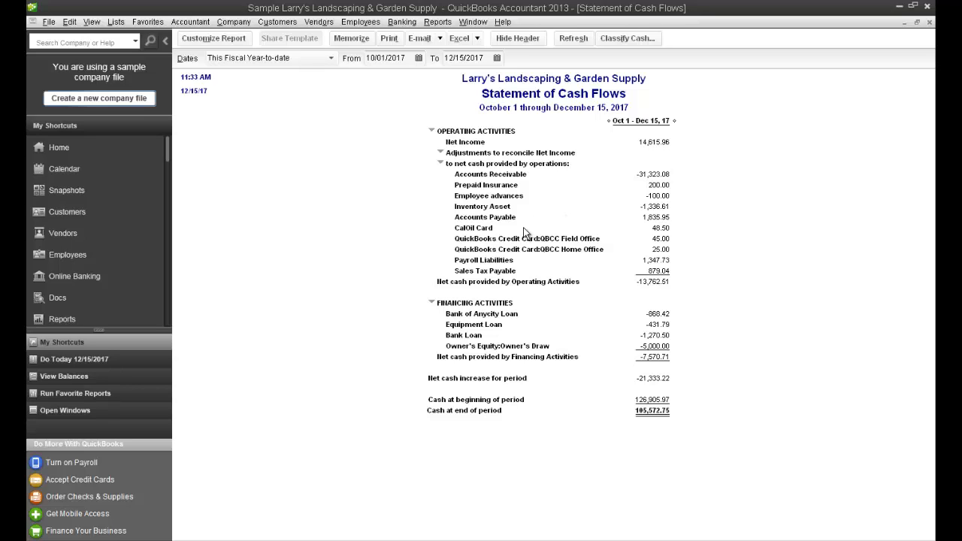
pyautogui.moveTo(508, 267)
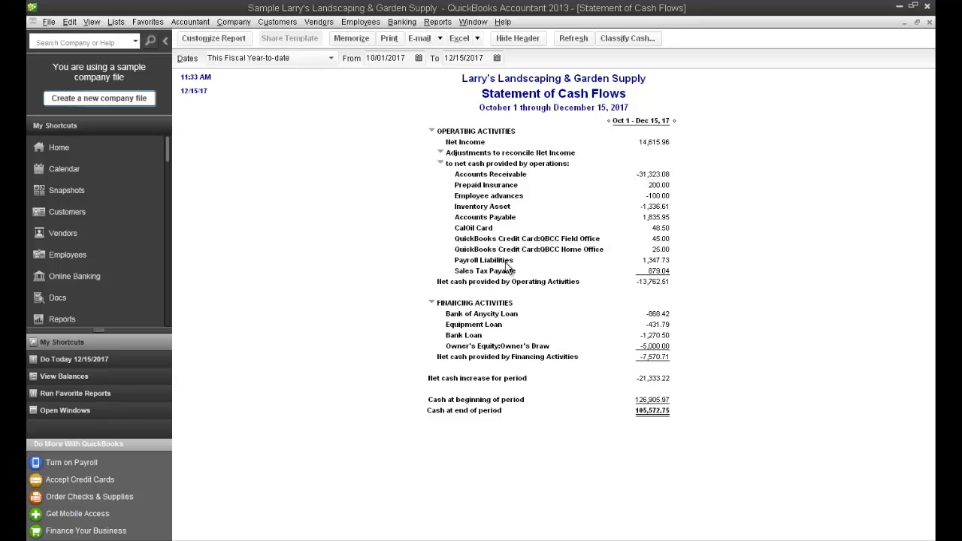
pyautogui.moveTo(633, 167)
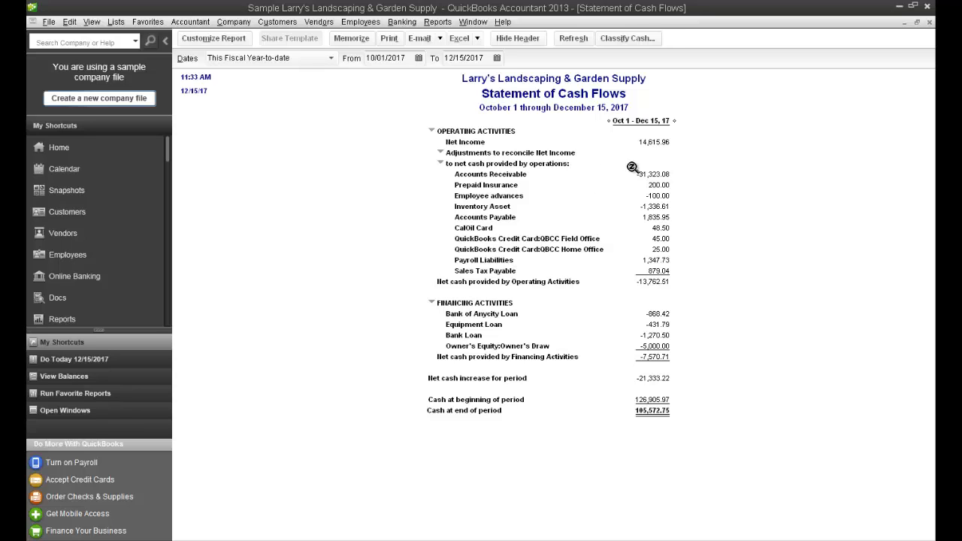
pyautogui.moveTo(642, 179)
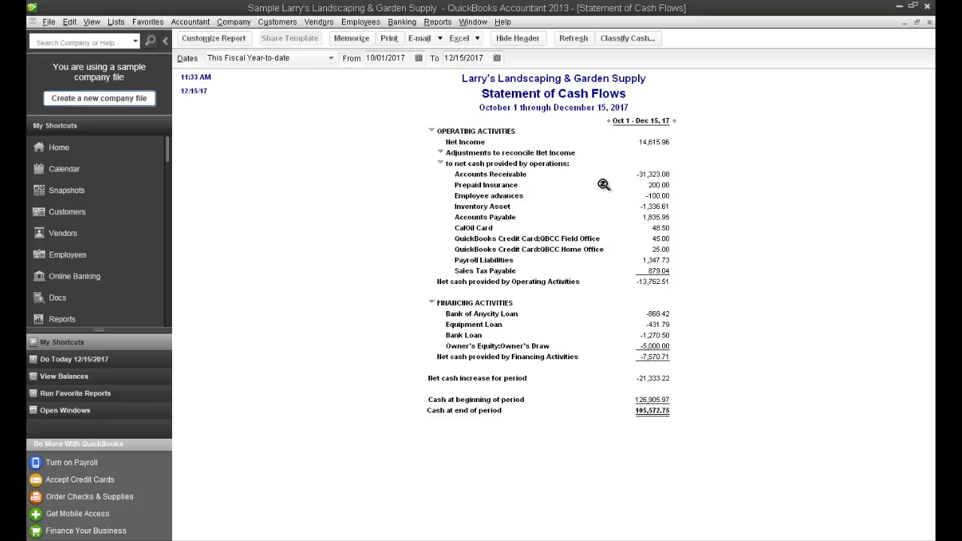
pyautogui.moveTo(658, 174)
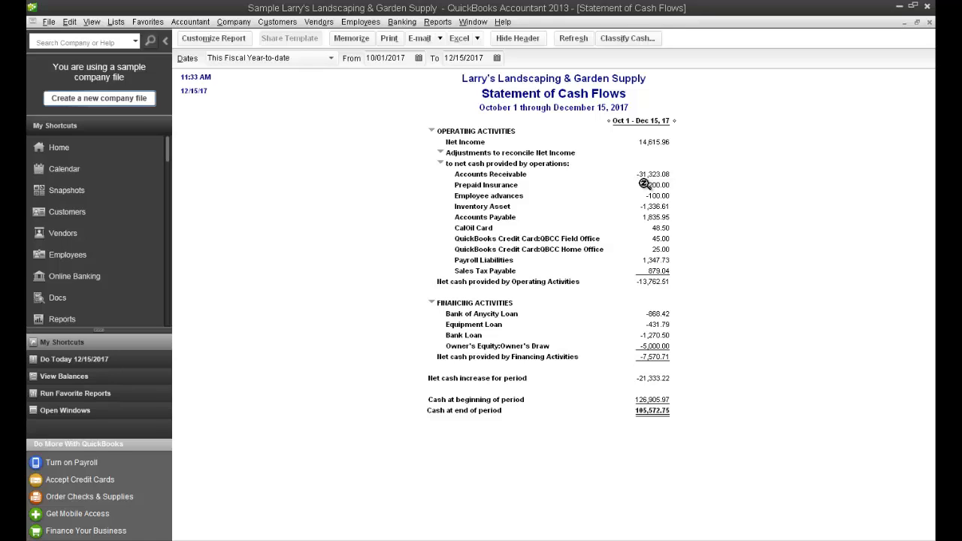
pyautogui.moveTo(654, 142)
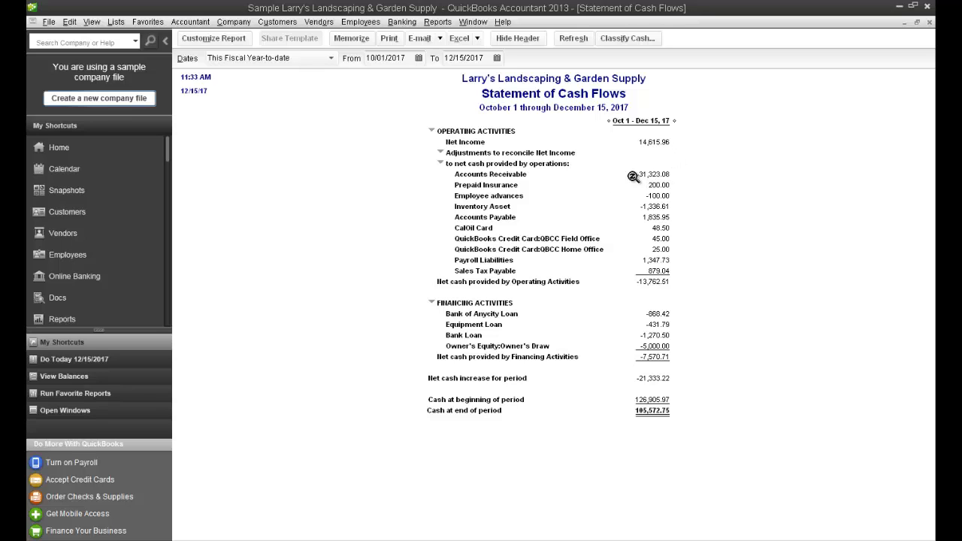
pyautogui.moveTo(664, 171)
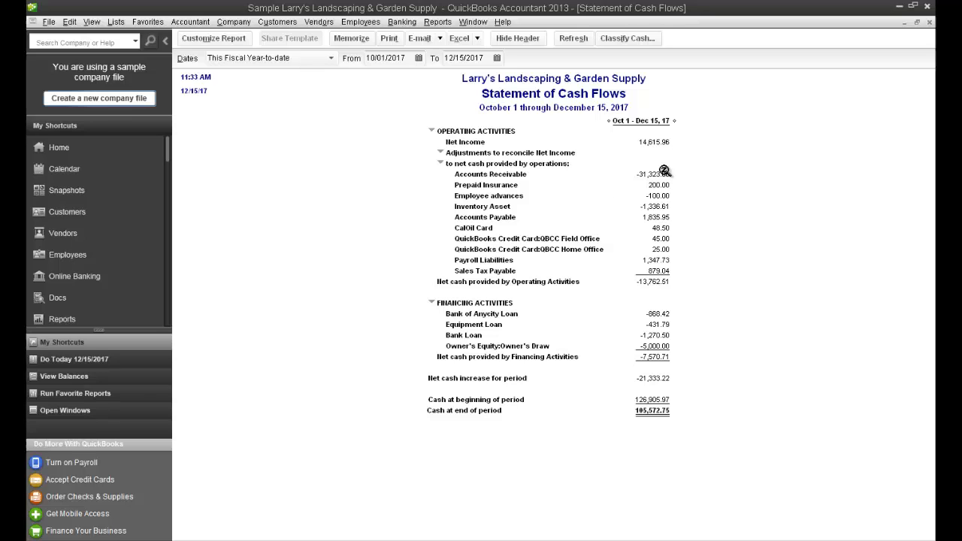
pyautogui.moveTo(662, 141)
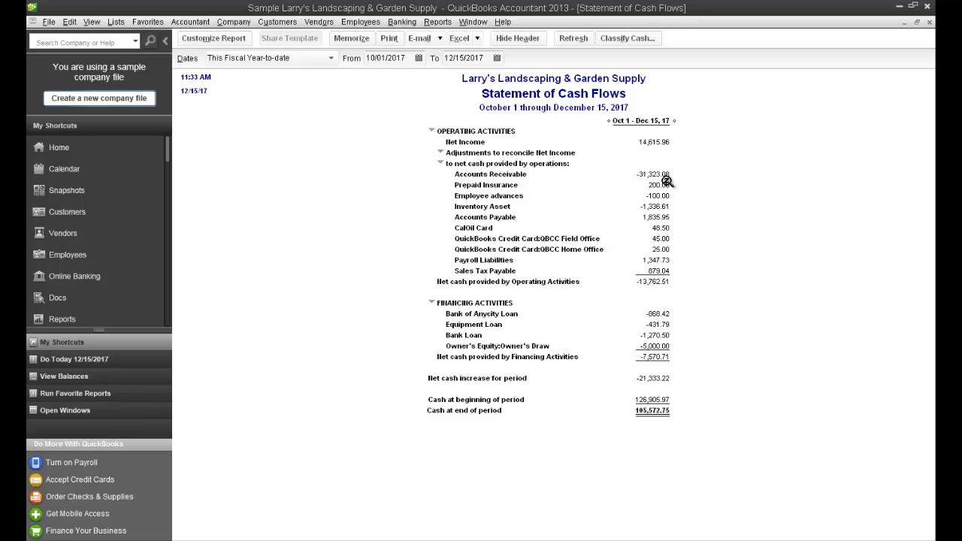
pyautogui.moveTo(653, 142)
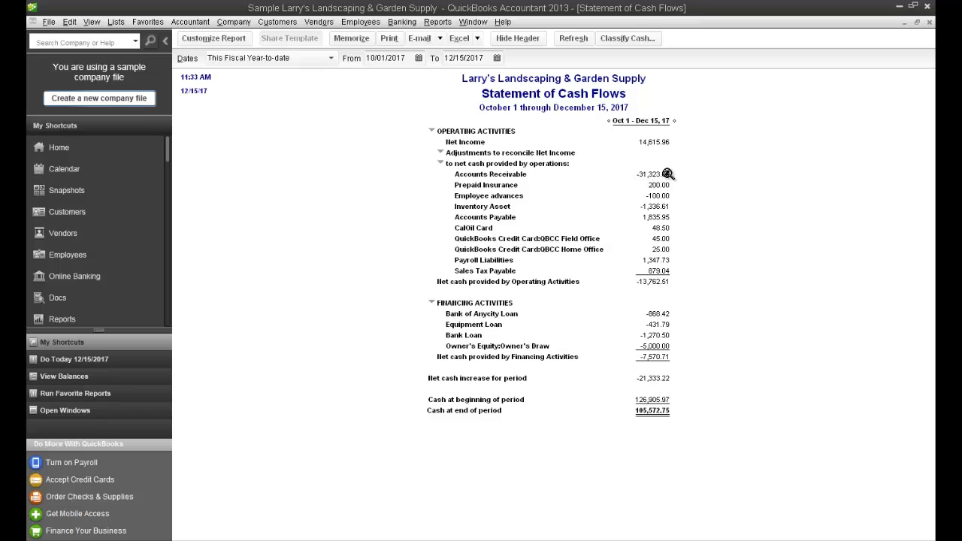
pyautogui.moveTo(658, 176)
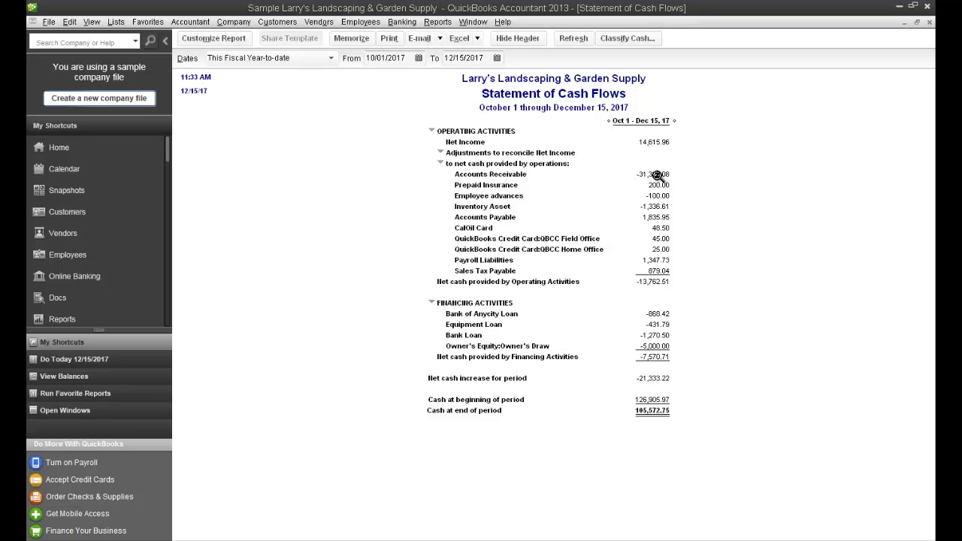
pyautogui.moveTo(658, 175)
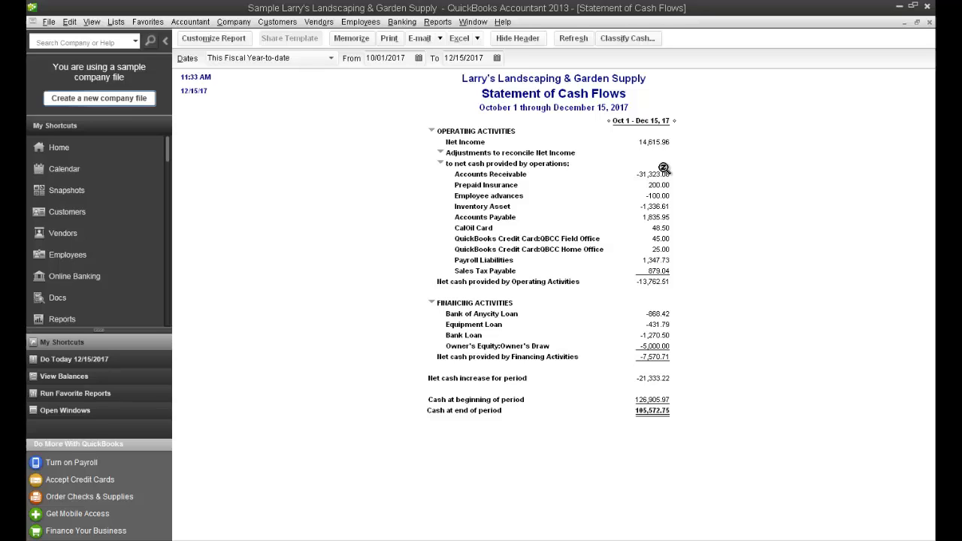
pyautogui.moveTo(663, 180)
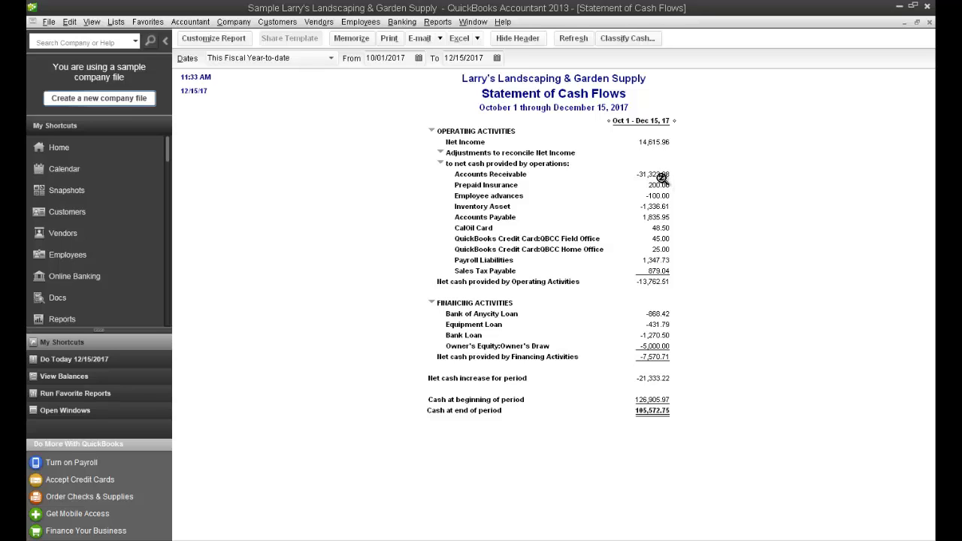
pyautogui.moveTo(650, 195)
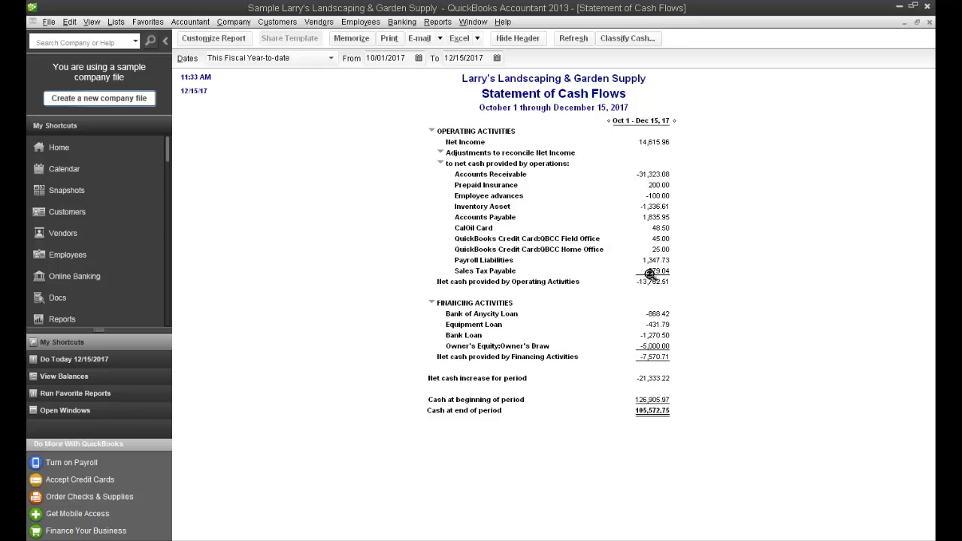
pyautogui.moveTo(652, 293)
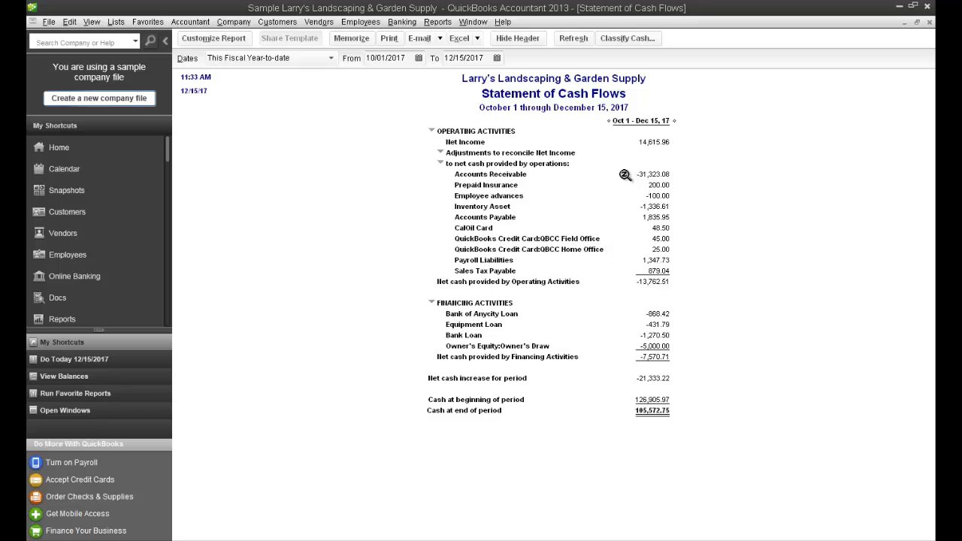
pyautogui.moveTo(652, 172)
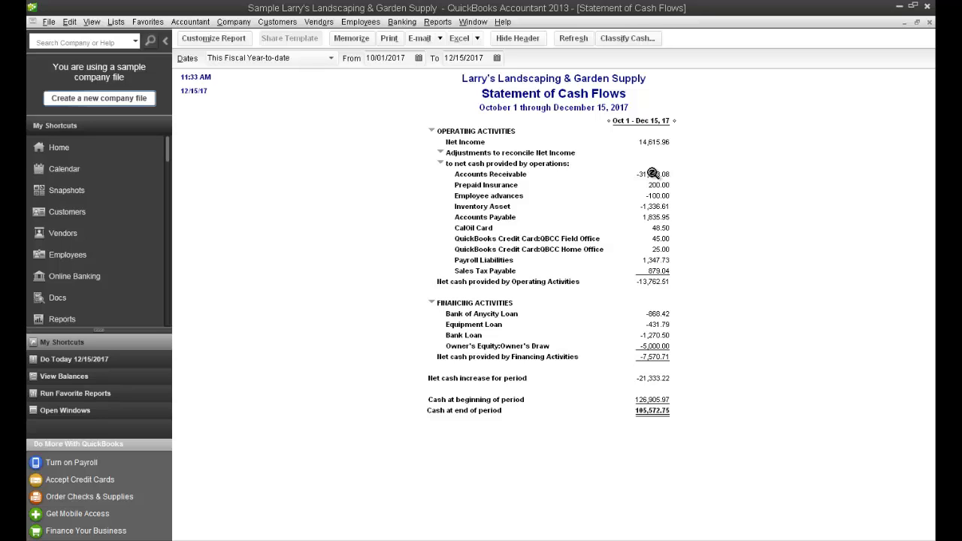
pyautogui.moveTo(652, 325)
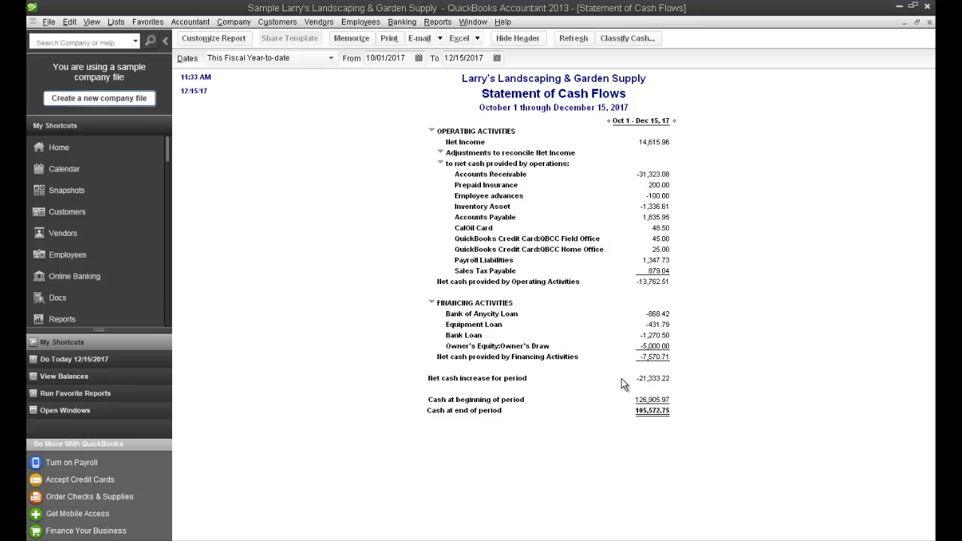
pyautogui.moveTo(643, 385)
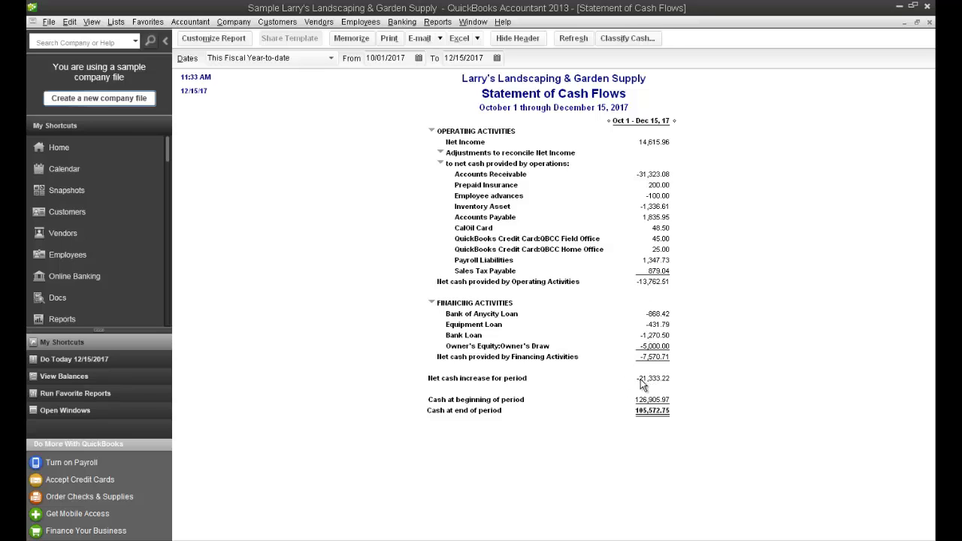
pyautogui.moveTo(652, 385)
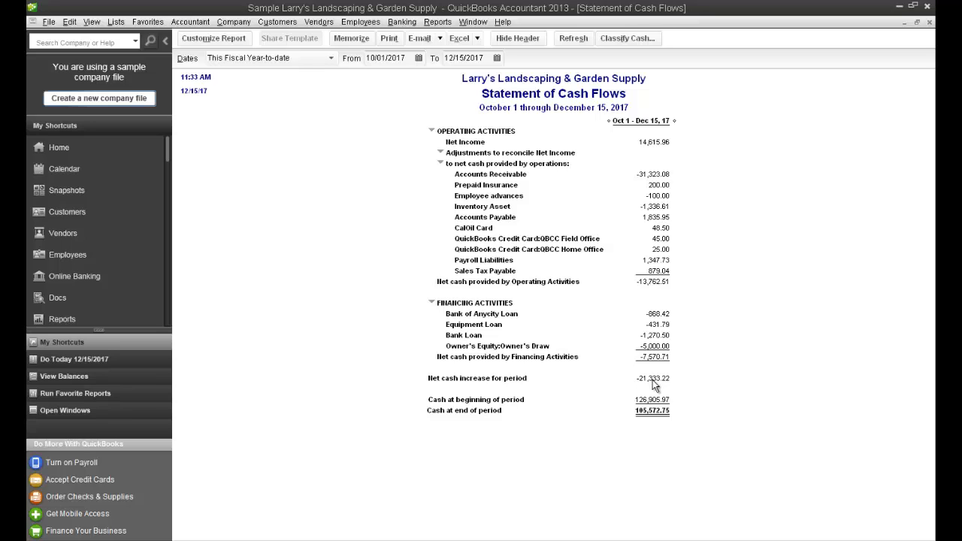
pyautogui.moveTo(656, 391)
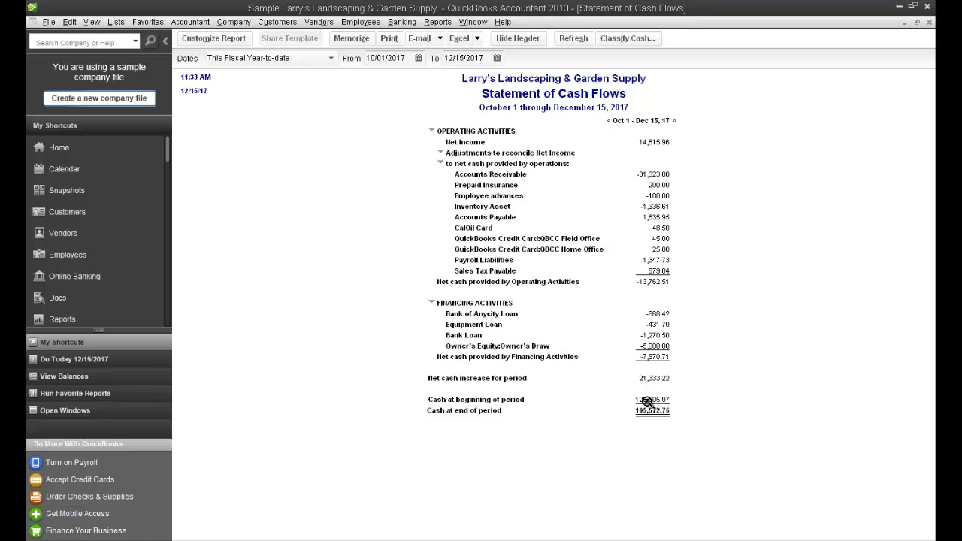
pyautogui.moveTo(653, 385)
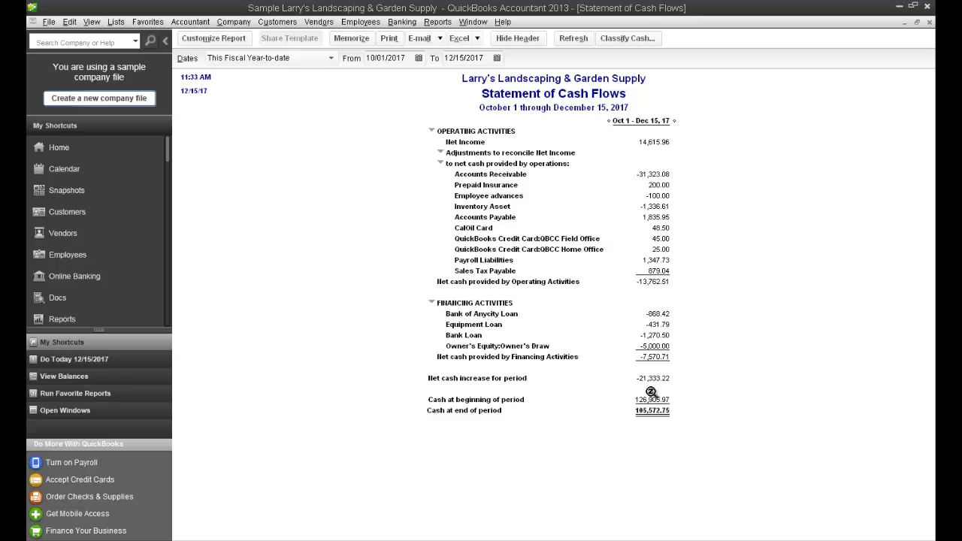
pyautogui.moveTo(652, 406)
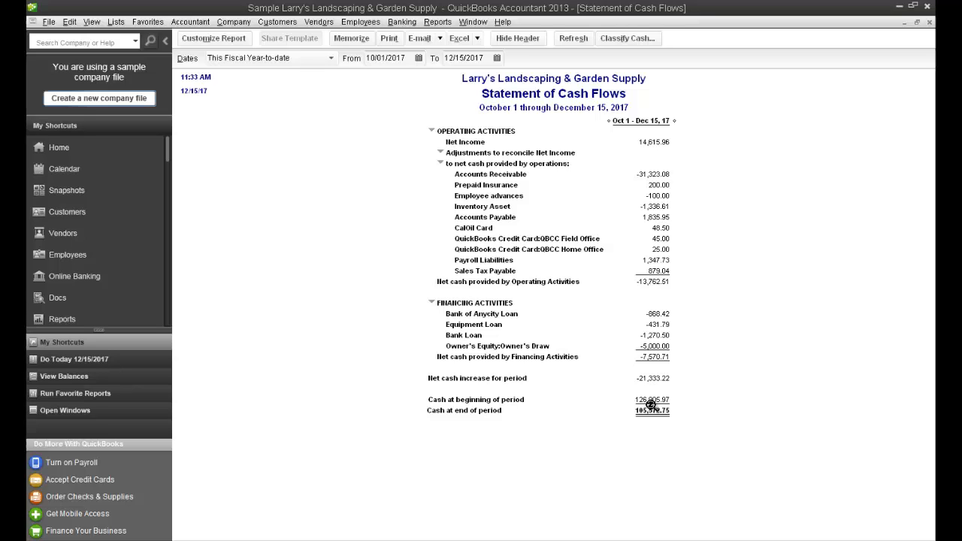
pyautogui.moveTo(665, 382)
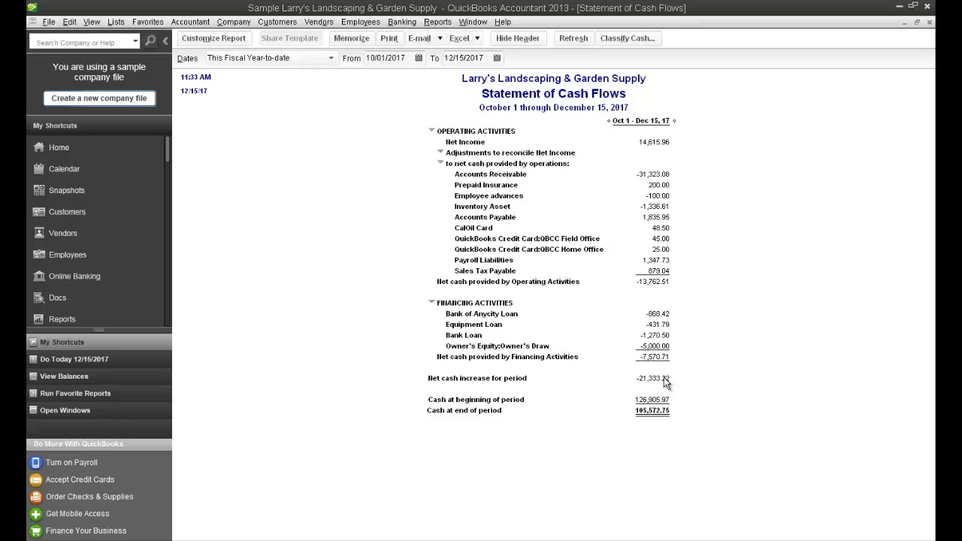
pyautogui.moveTo(663, 385)
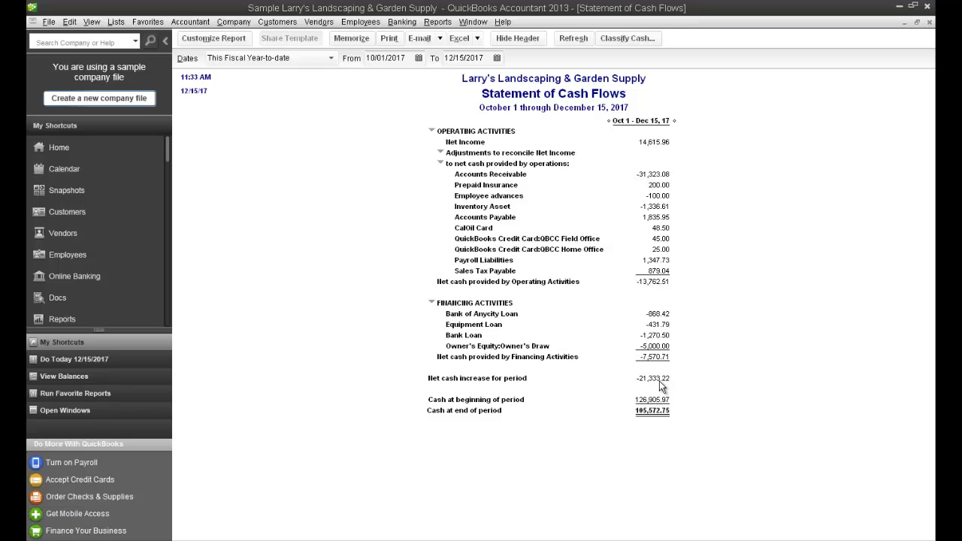
pyautogui.moveTo(648, 388)
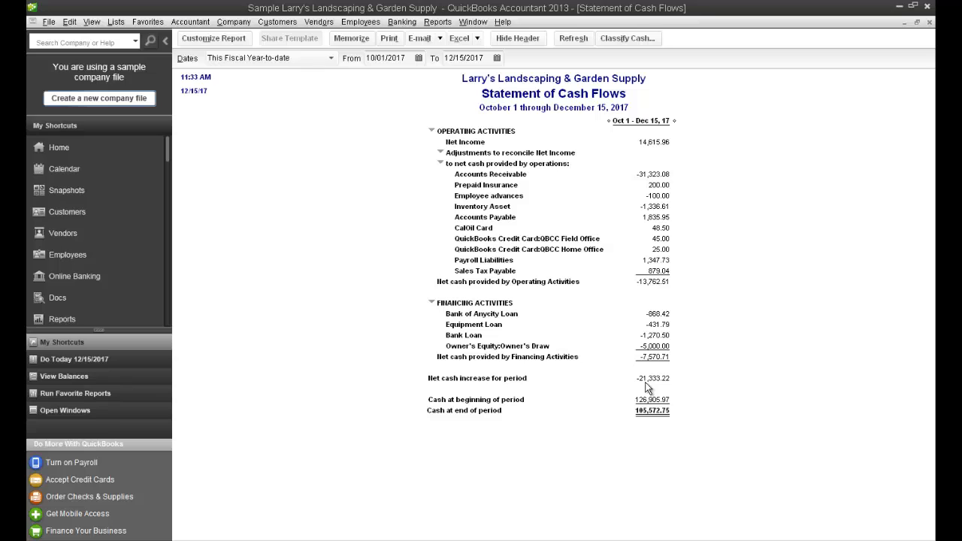
pyautogui.moveTo(652, 403)
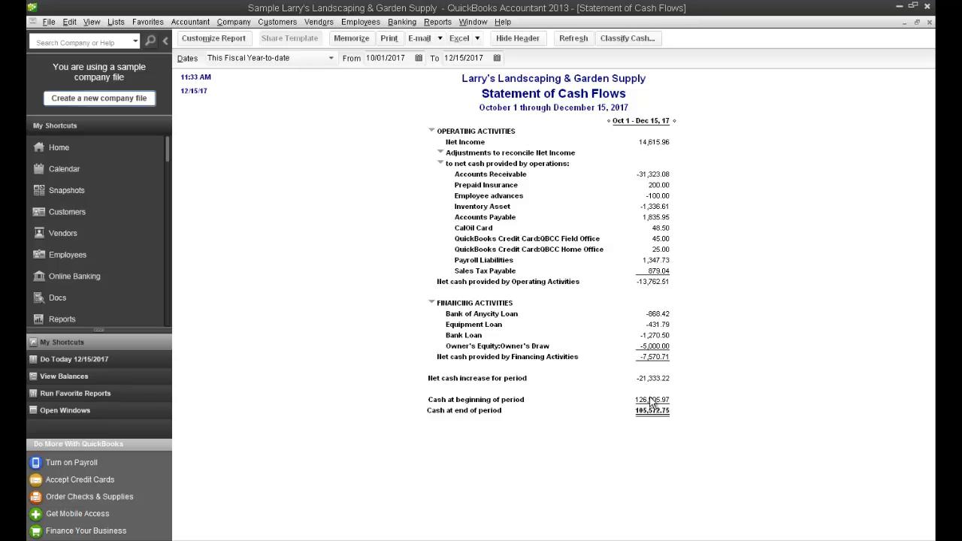
pyautogui.moveTo(652, 415)
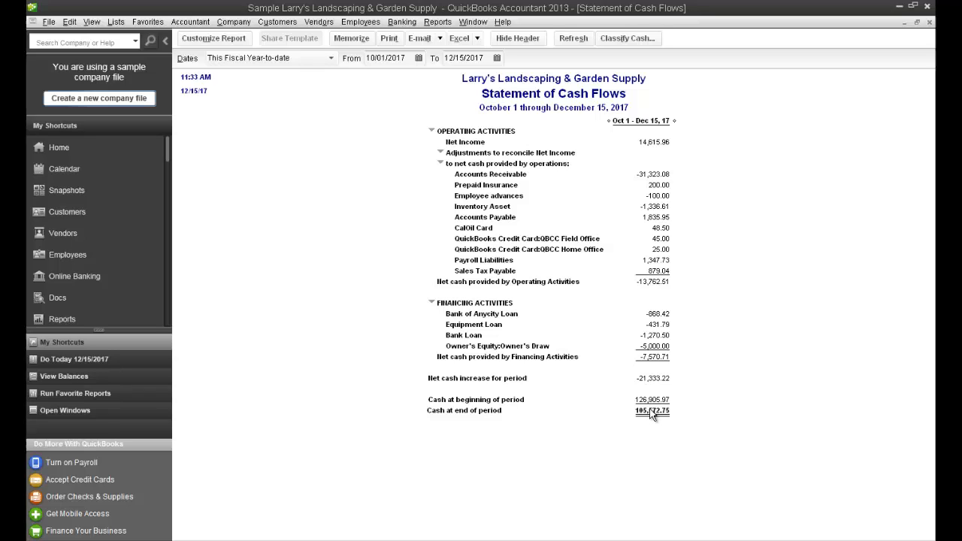